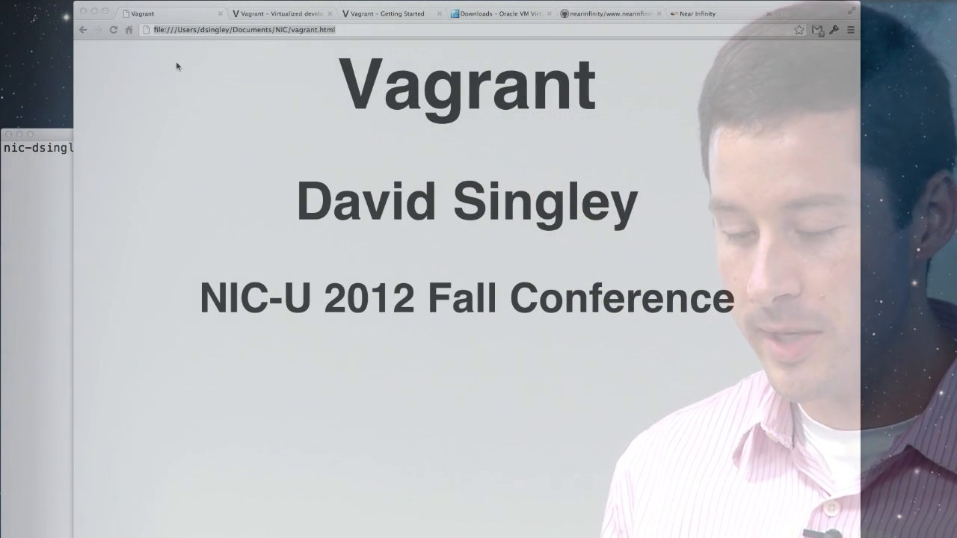
# Step: Switch Chrome from the Vagrant title slide to the vagrantup.com homepage tab
pyautogui.click(280, 14)
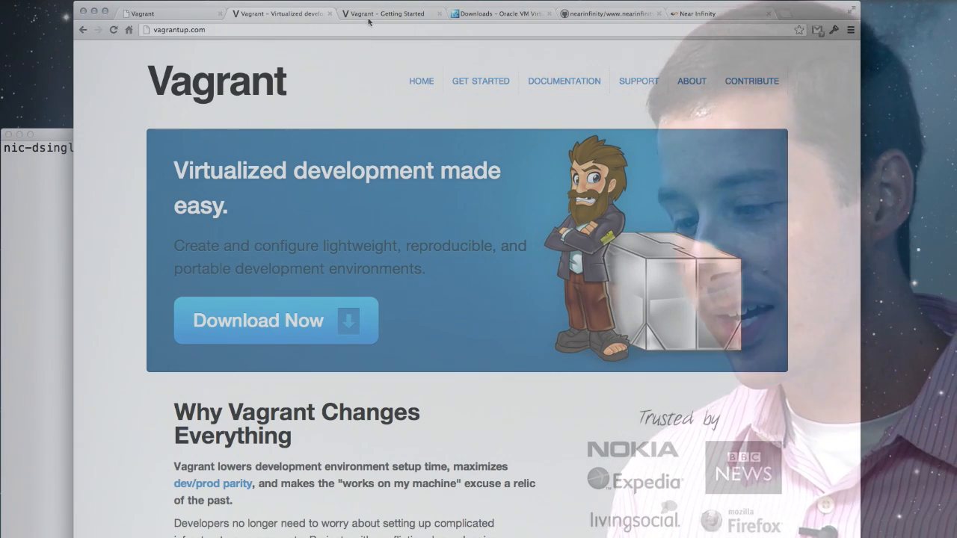
# Step: Show the 'Vagrant – Getting Started' guide down to 'Your First Vagrant Virtual Environment' commands
pyautogui.click(389, 14)
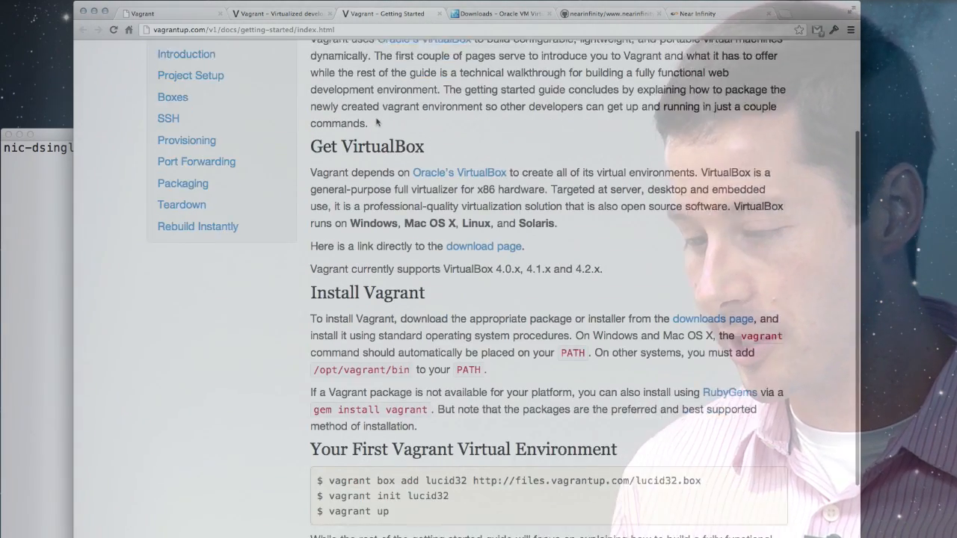
pyautogui.scroll(-3)
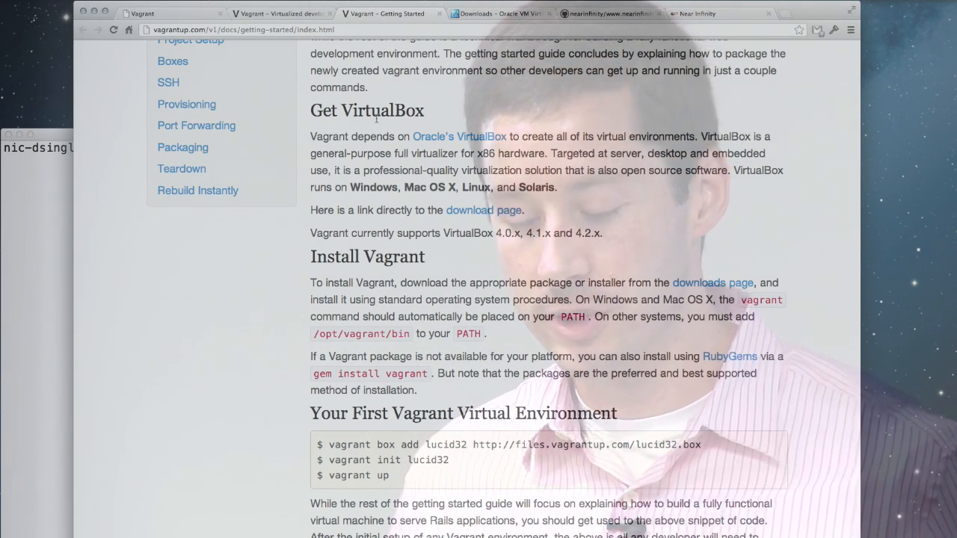
pyautogui.scroll(-3)
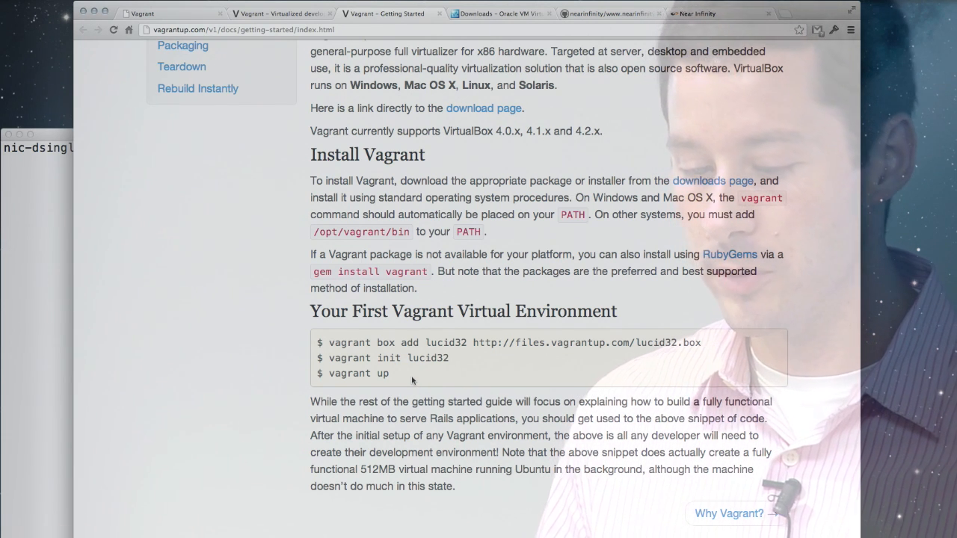
pyautogui.moveTo(523, 284)
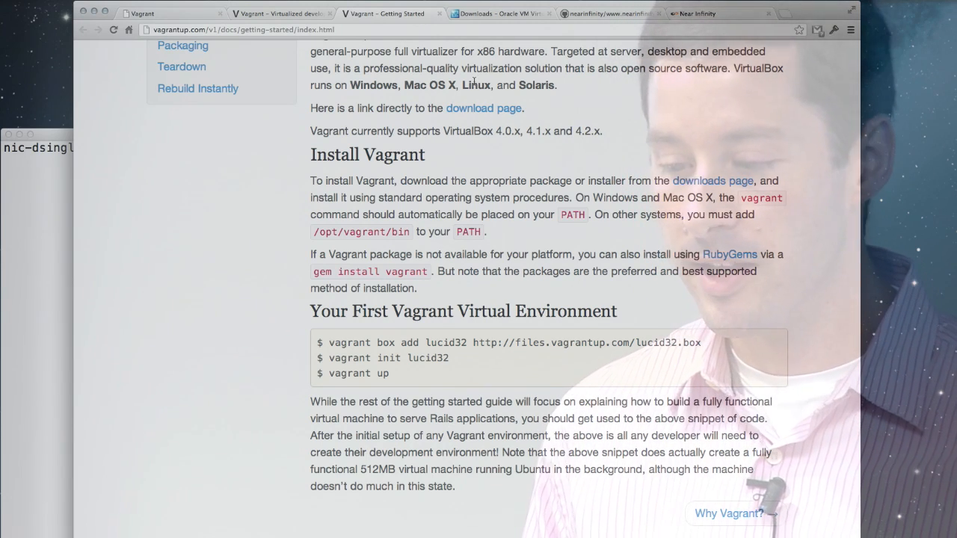
# Step: Glance at VirtualBox Downloads, then scroll the nearinfinity repository down to README.md
pyautogui.click(499, 14)
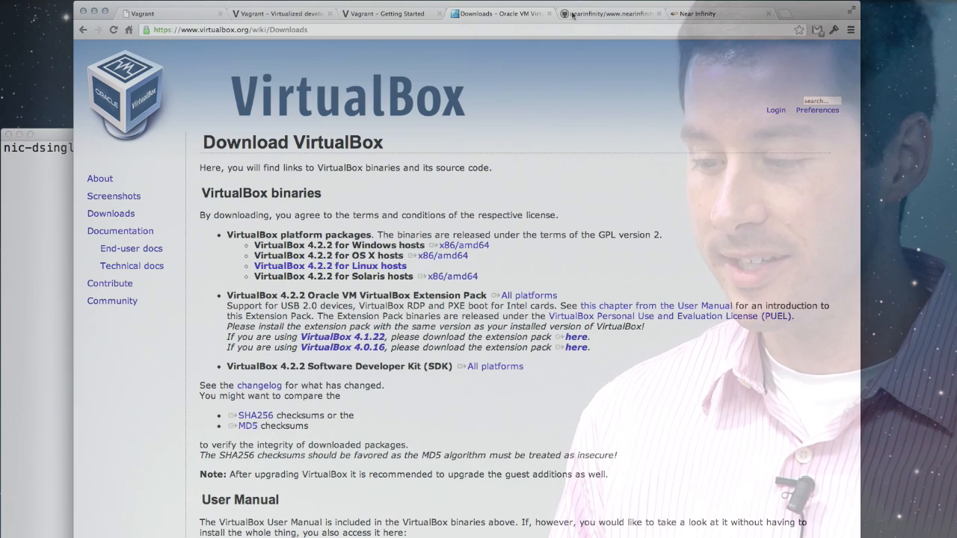
pyautogui.click(606, 13)
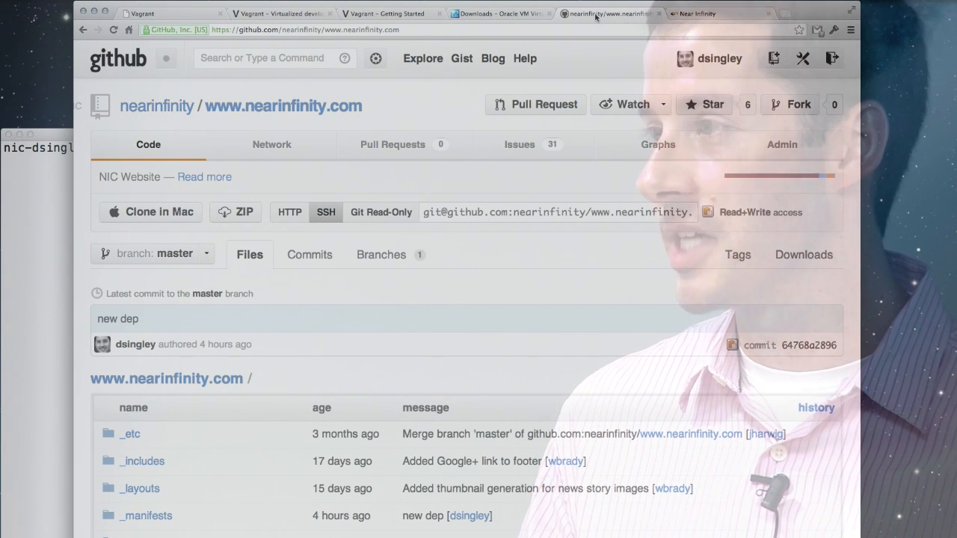
pyautogui.scroll(-3)
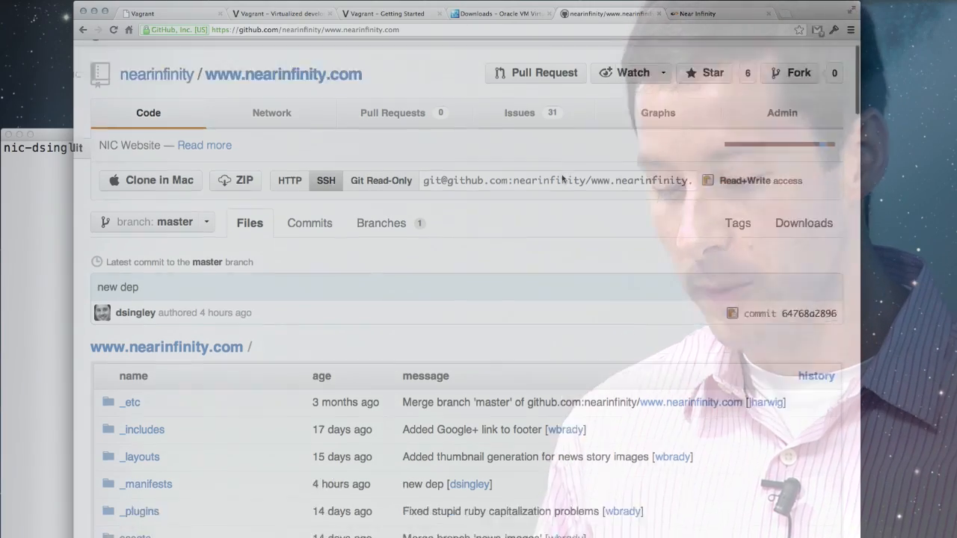
pyautogui.scroll(-3)
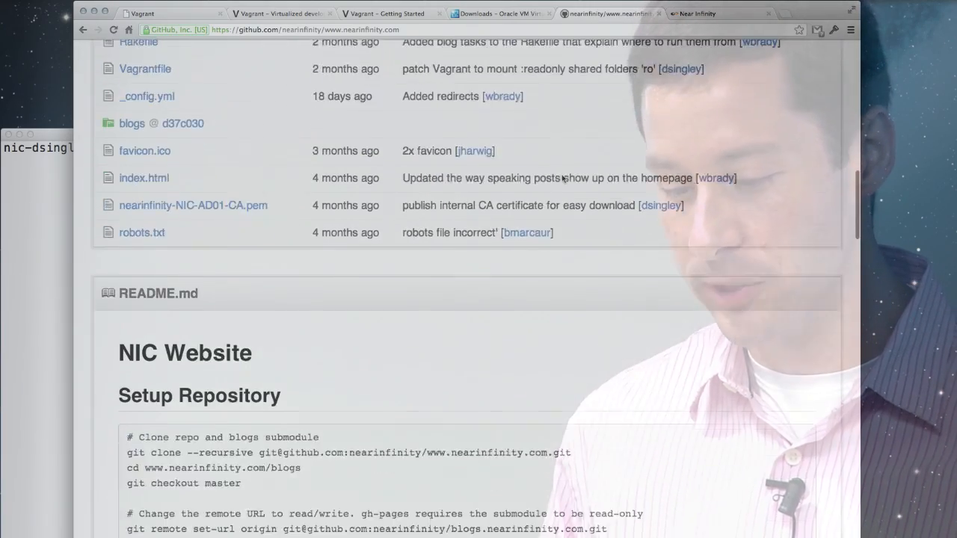
pyautogui.scroll(-3)
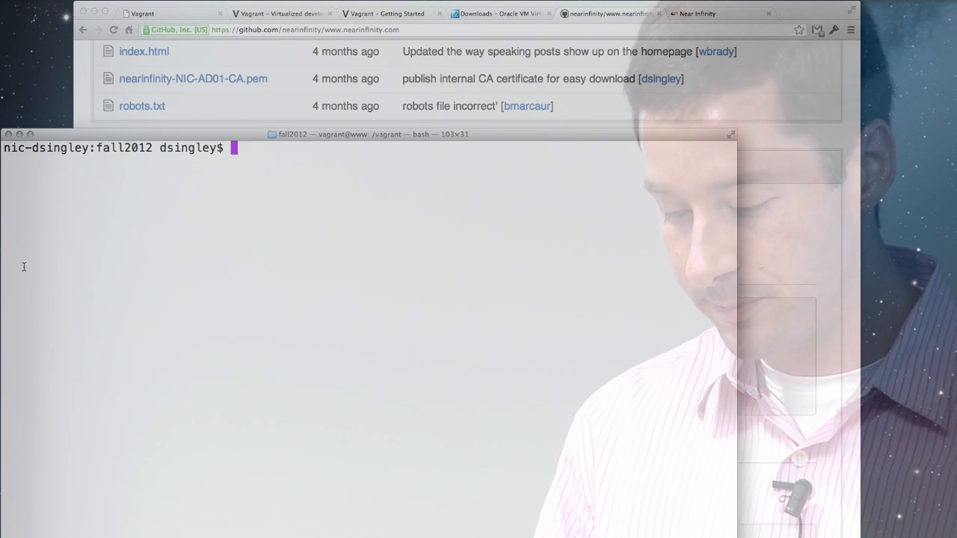
# Step: List the website project files with ls -l and ls, then open Vagrantfile in vi
pyautogui.write('ls -l')
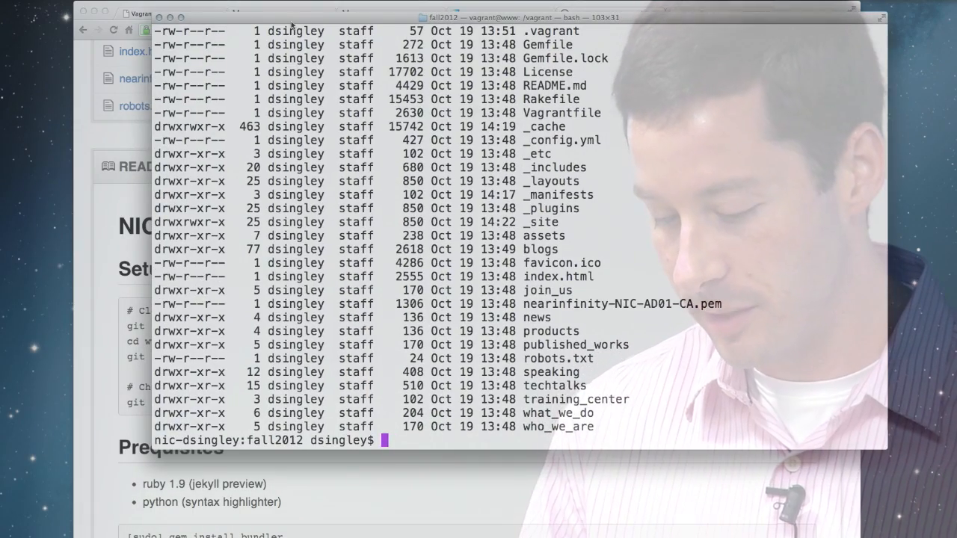
pyautogui.write('ls')
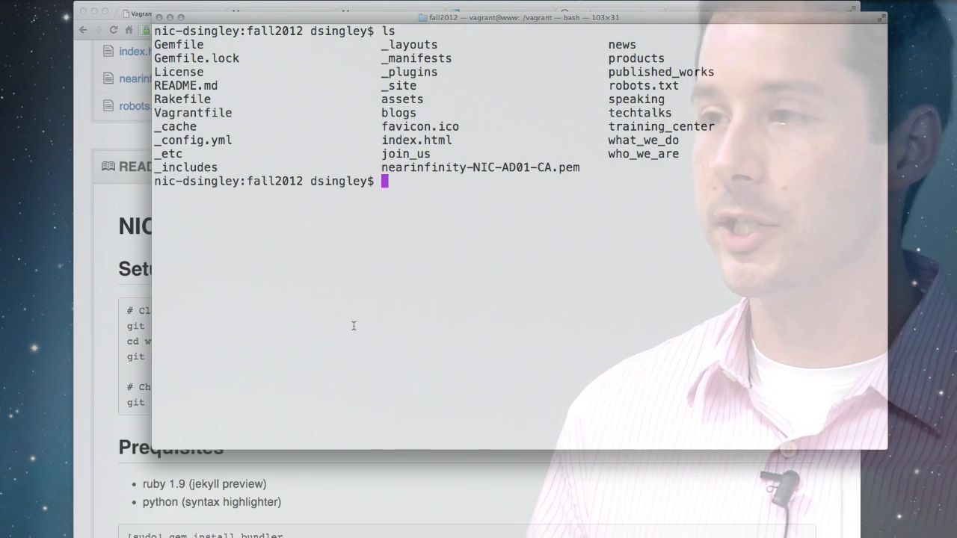
pyautogui.write('vi')
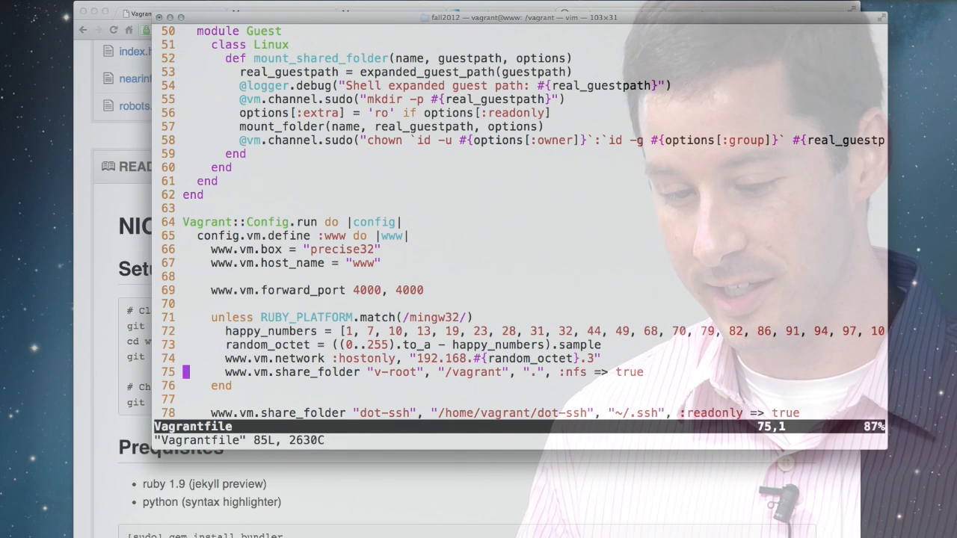
# Step: Read the Vagrantfile's www VM and Puppet provisioning to the end, then quit Vim
pyautogui.scroll(-3)
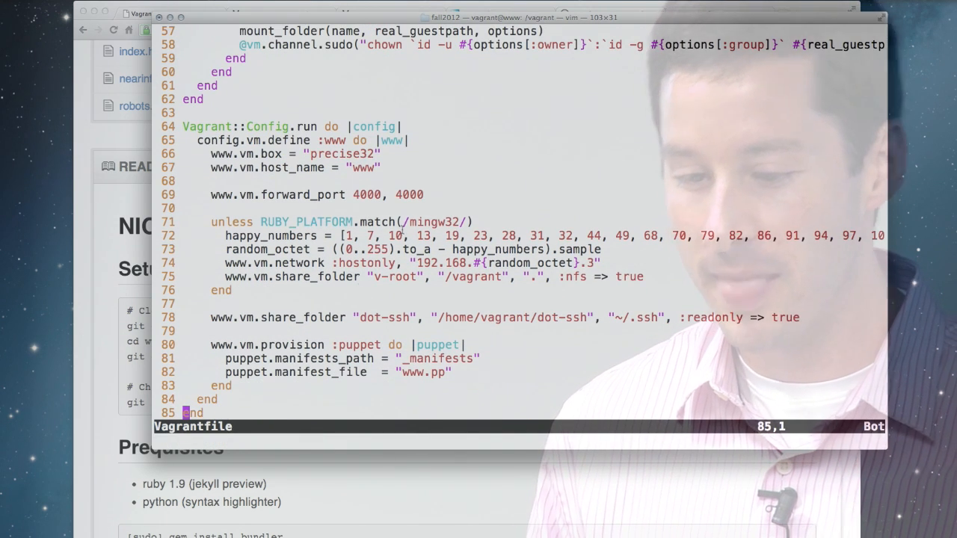
pyautogui.doubleClick(342, 153)
pyautogui.write('va')
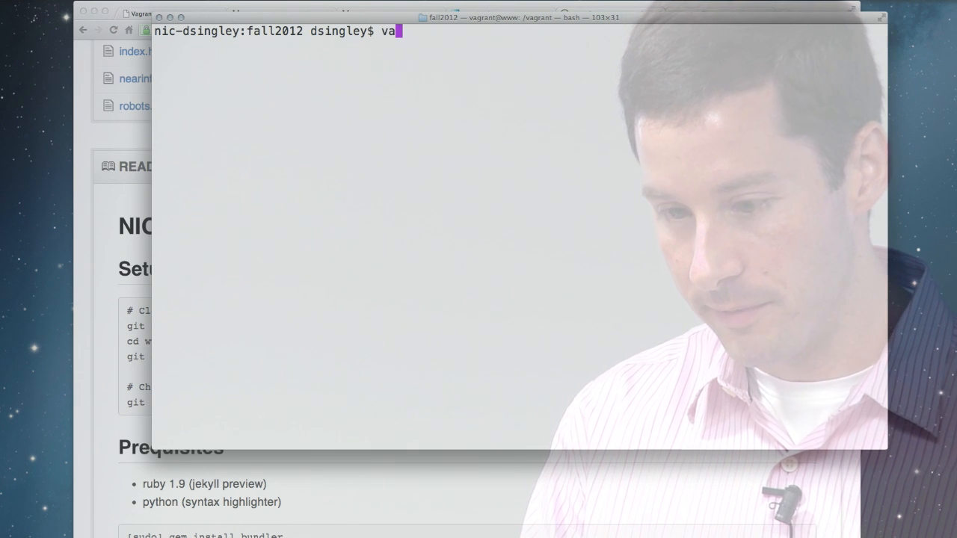
# Step: Confirm vagrant status shows www powered off, then run vagrant up until Puppet finishes
pyautogui.write('grant status')
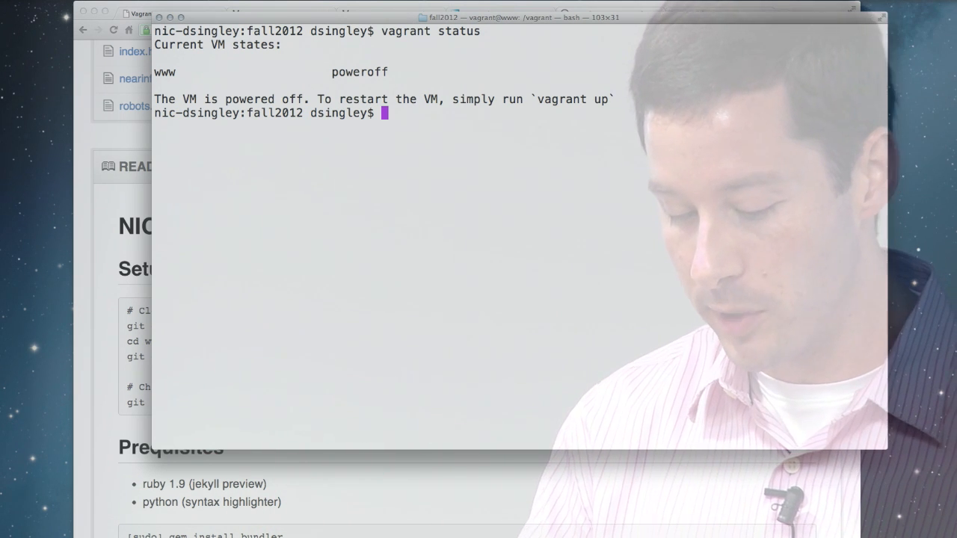
pyautogui.write('vagrant up')
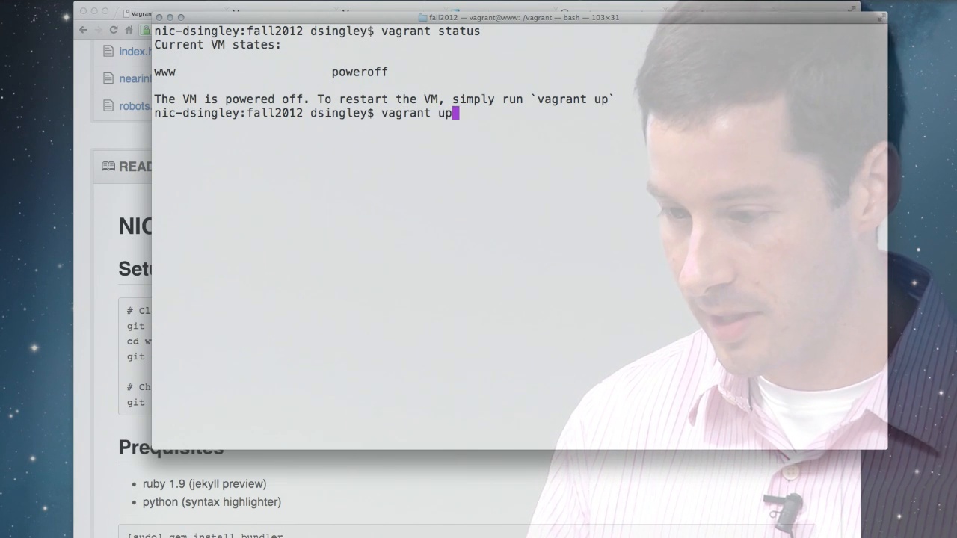
pyautogui.press('enter')
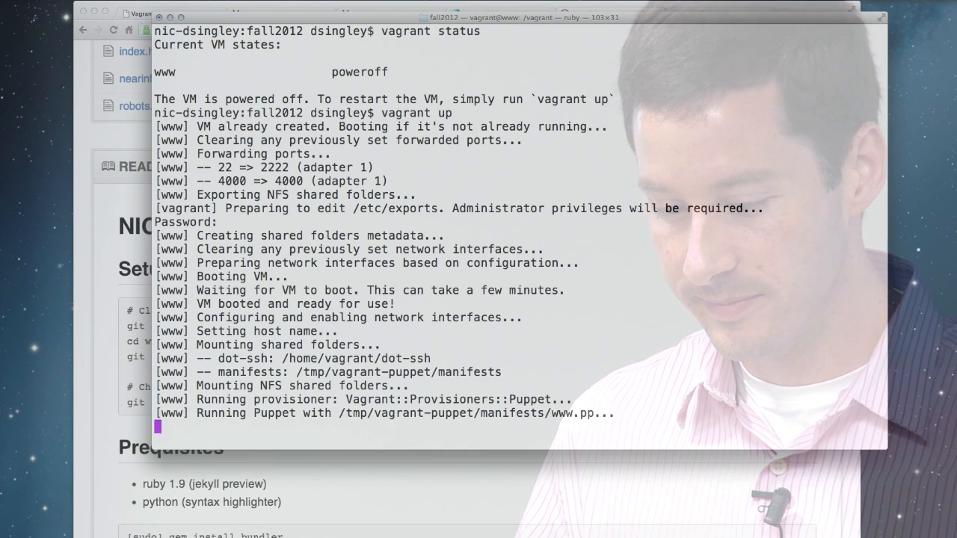
pyautogui.scroll(-3)
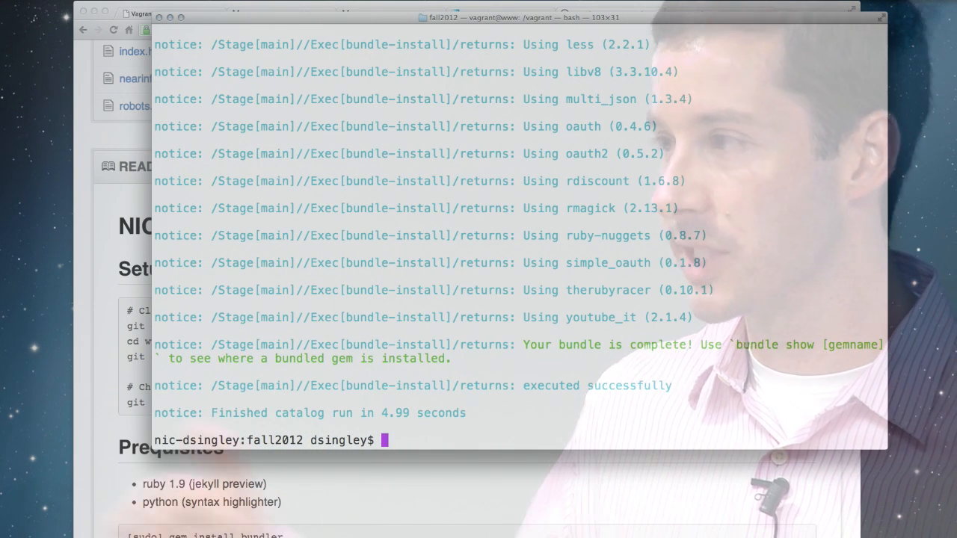
# Step: SSH into the www VM, cd to /vagrant, and run bundle exec jekyll --server --auto
pyautogui.write('vagrant ssh')
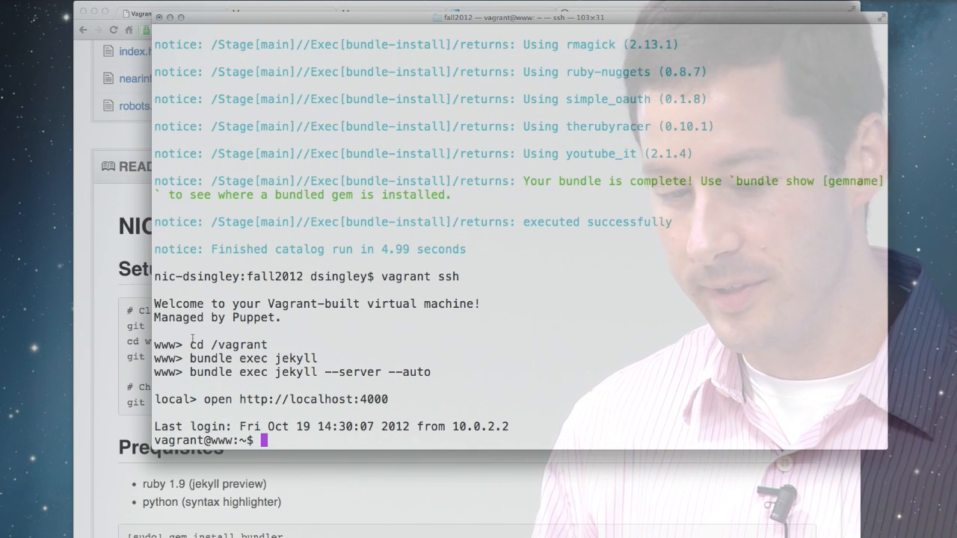
pyautogui.moveTo(192, 345); pyautogui.dragTo(431, 371)
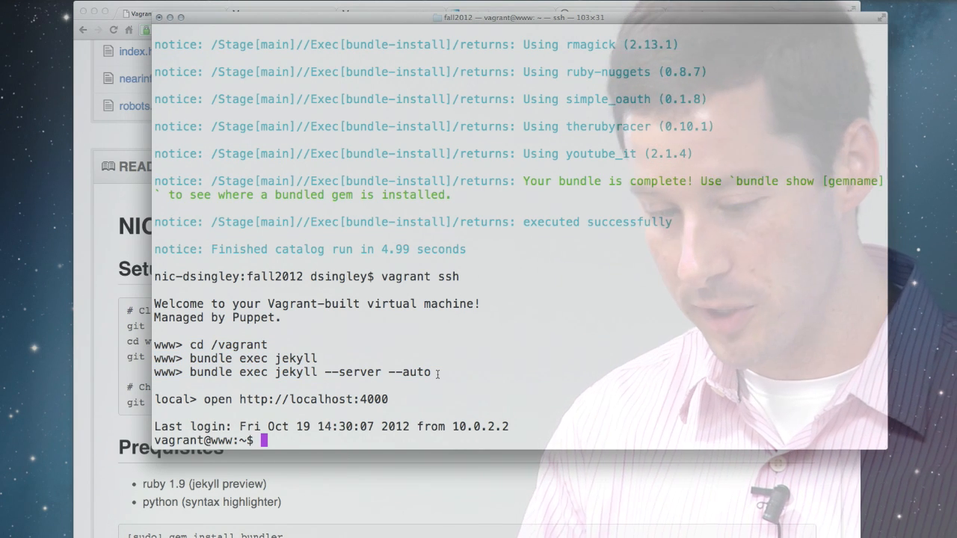
pyautogui.write('cd /vagrant/')
pyautogui.write('bundle exec jekyll --server --auto')
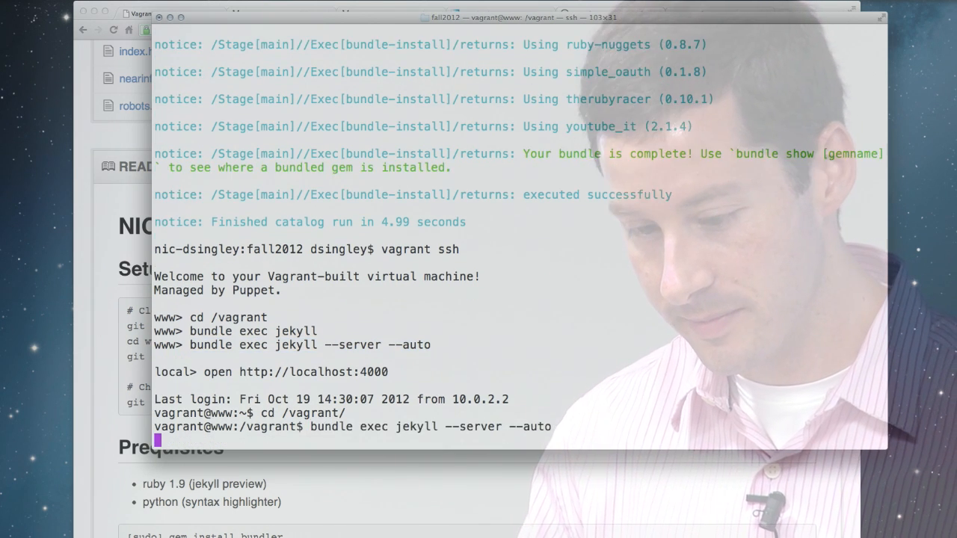
pyautogui.press('Return')
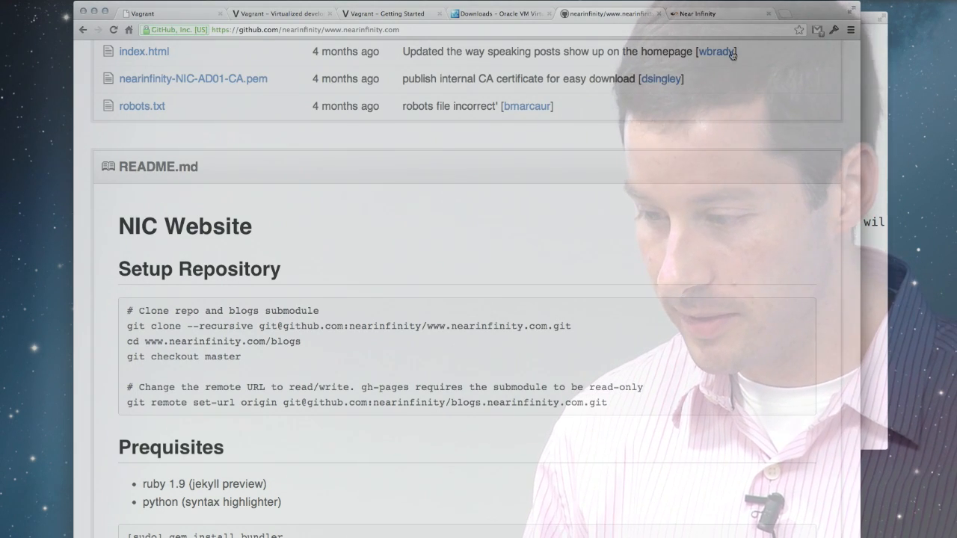
# Step: Switch to the localhost:4000 Near Infinity tab and follow 'blogs' to Recent Blogs
pyautogui.click(718, 13)
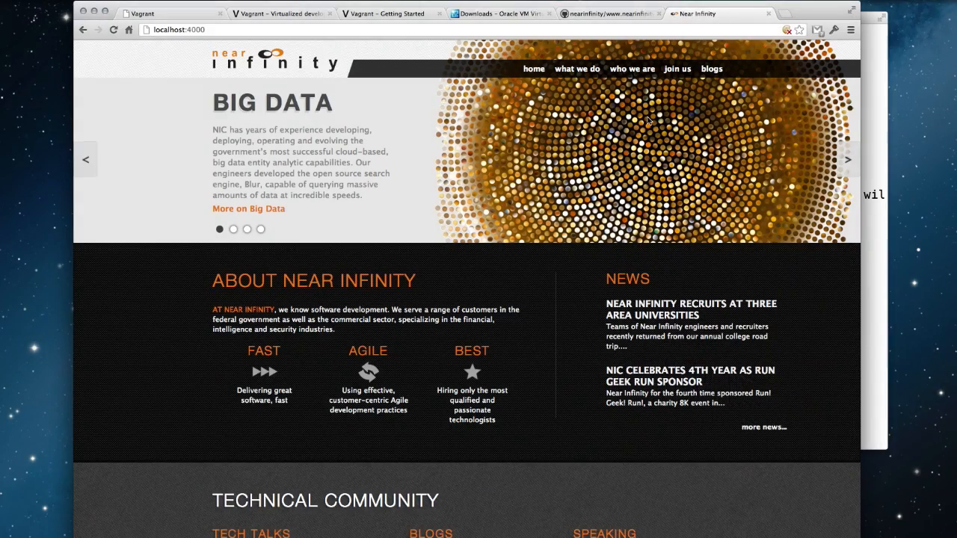
pyautogui.click(113, 30)
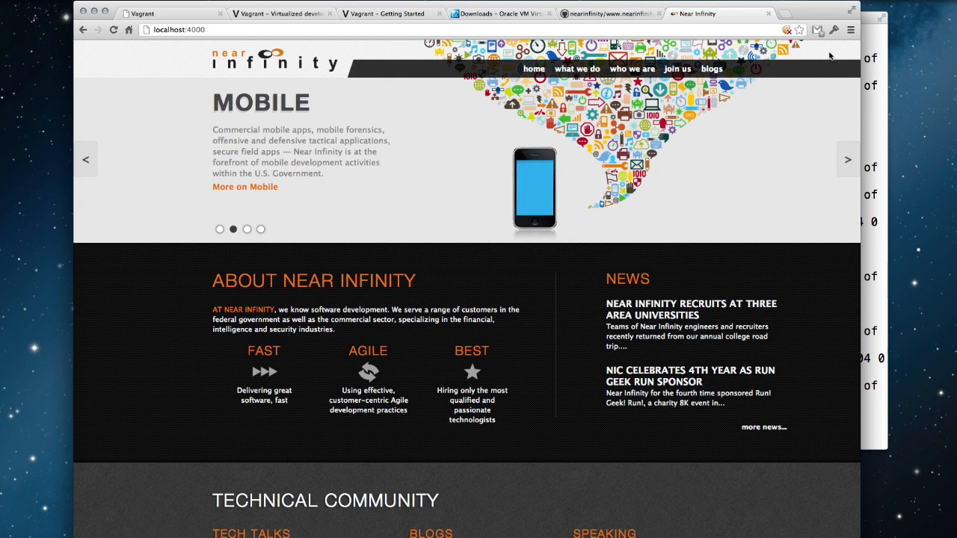
pyautogui.click(711, 68)
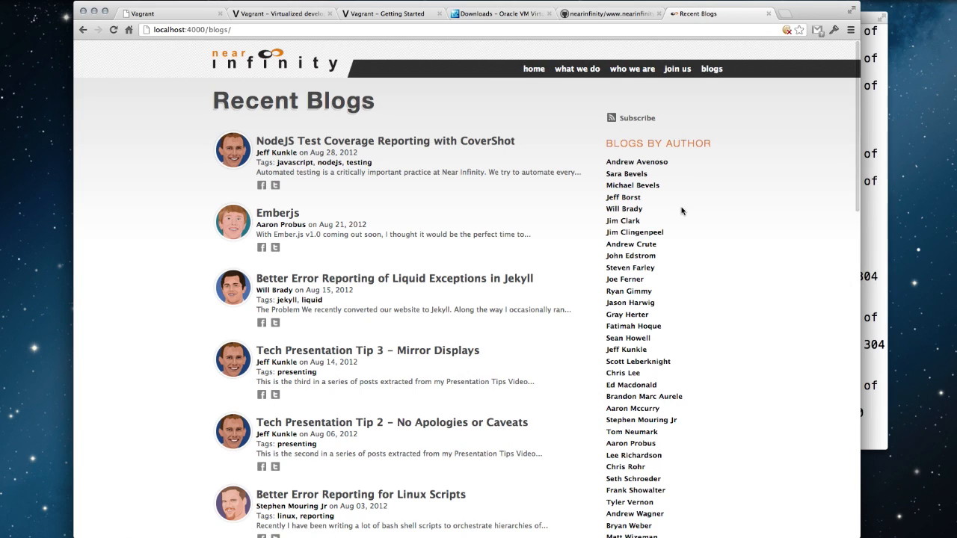